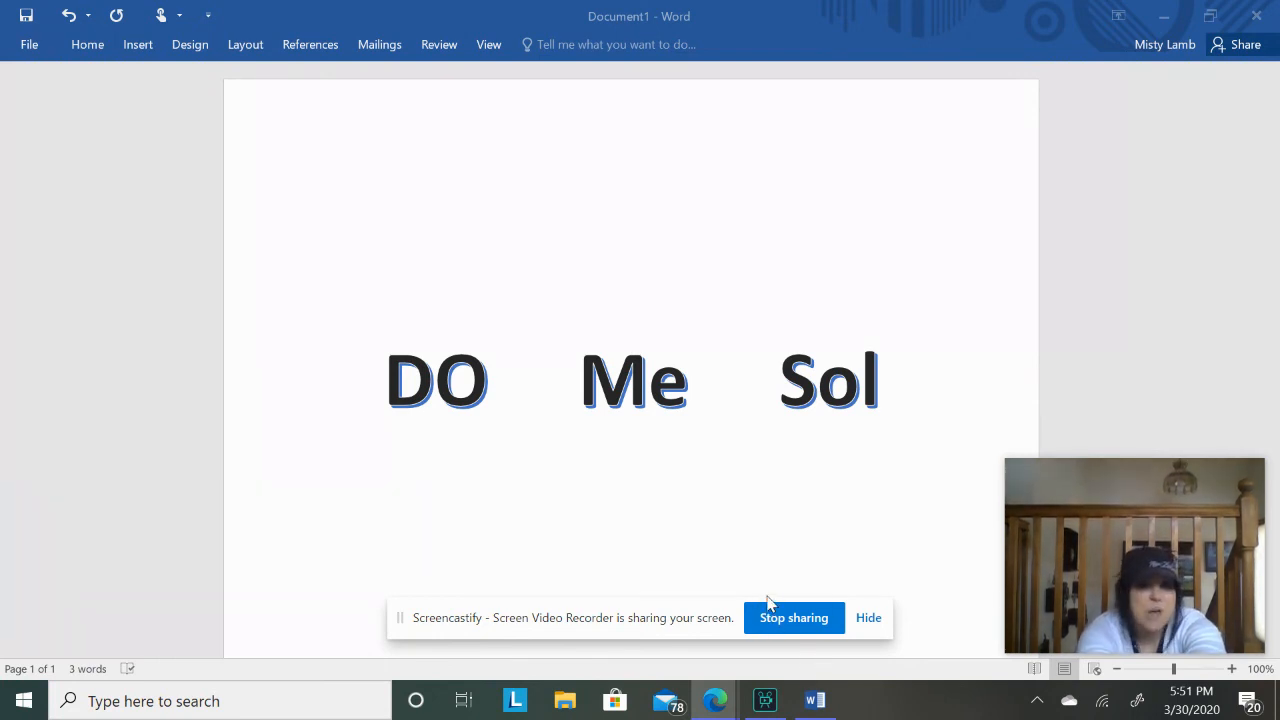
mouse_move(780, 614)
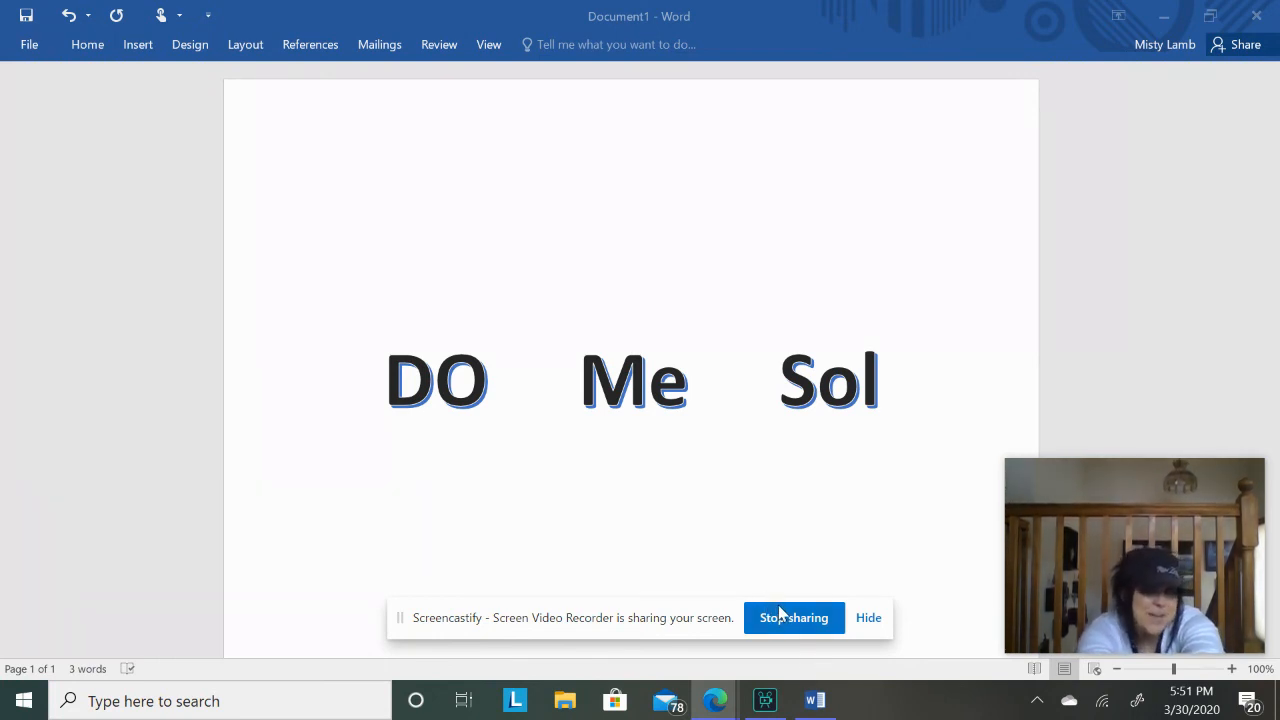